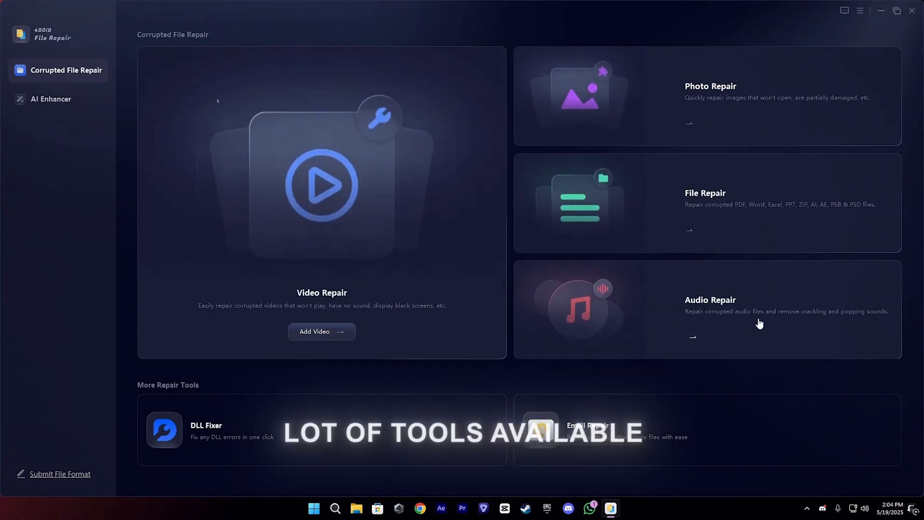
mouse_move(362, 196)
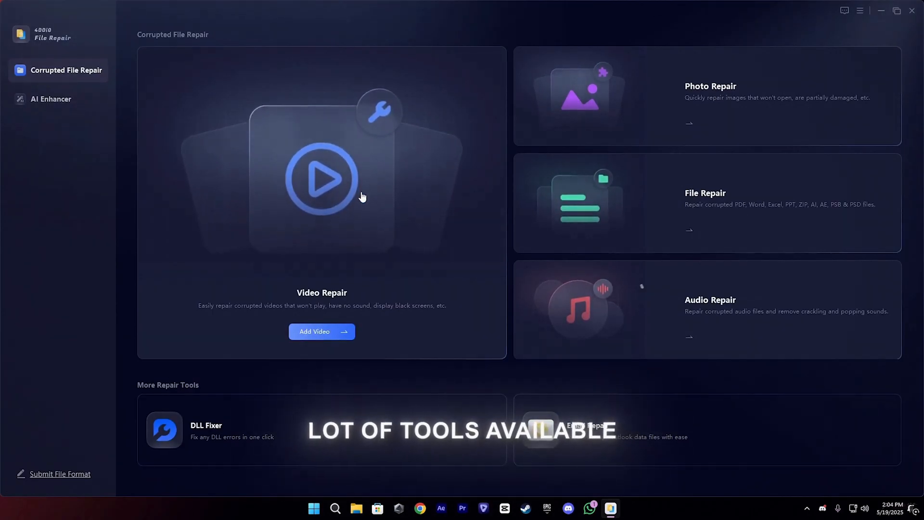
Step: Import the CLIP video from the Desktop into the AI Video Enhancer
click(50, 99)
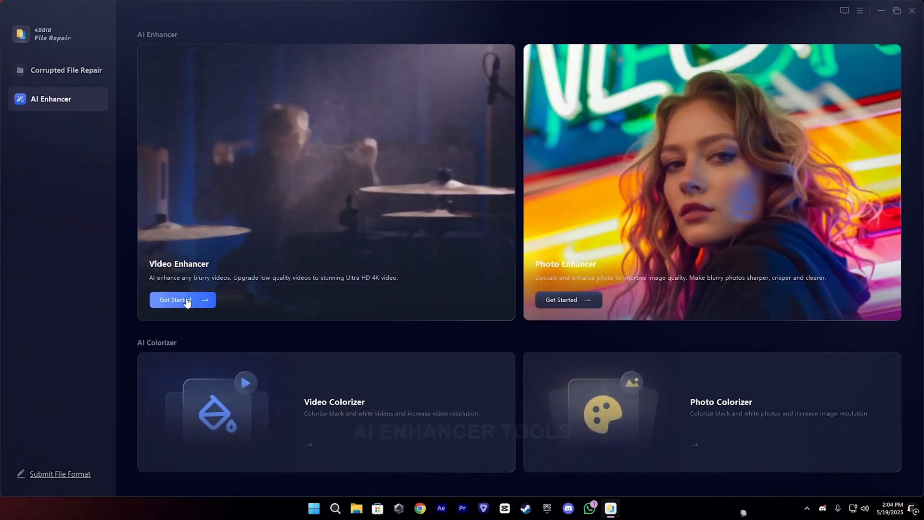
click(182, 300)
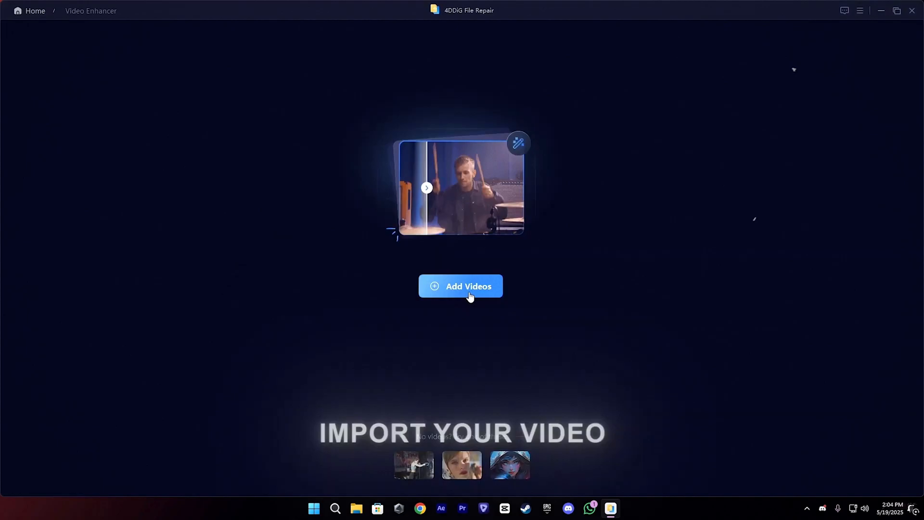
click(460, 286)
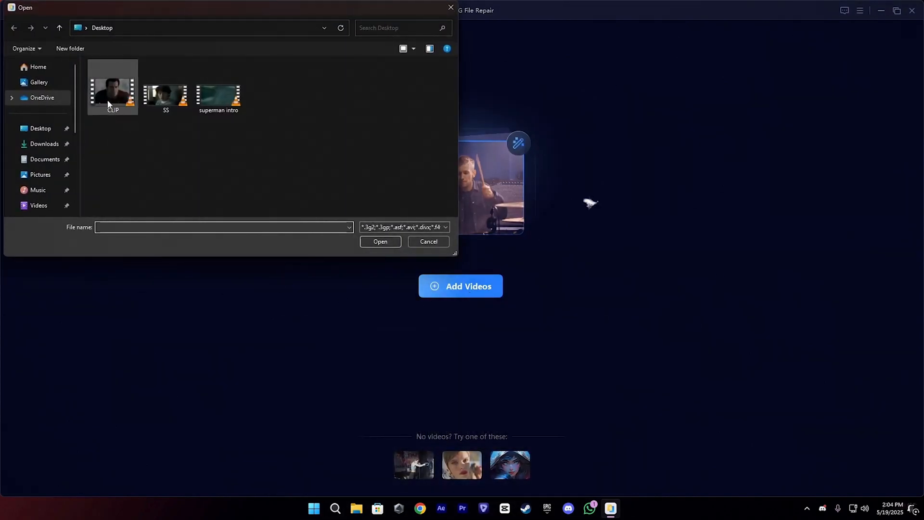
click(380, 241)
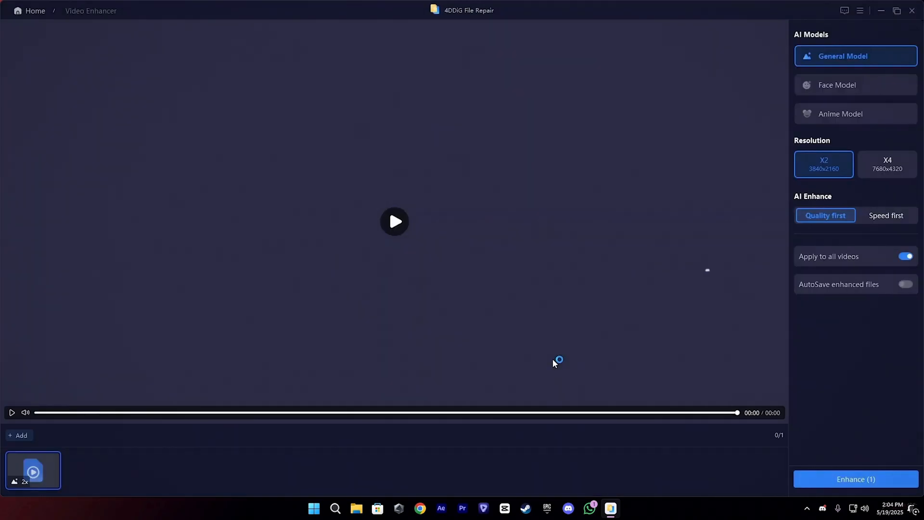
Step: Preview the clip, then choose General Model, X4 resolution and Quality first
click(394, 221)
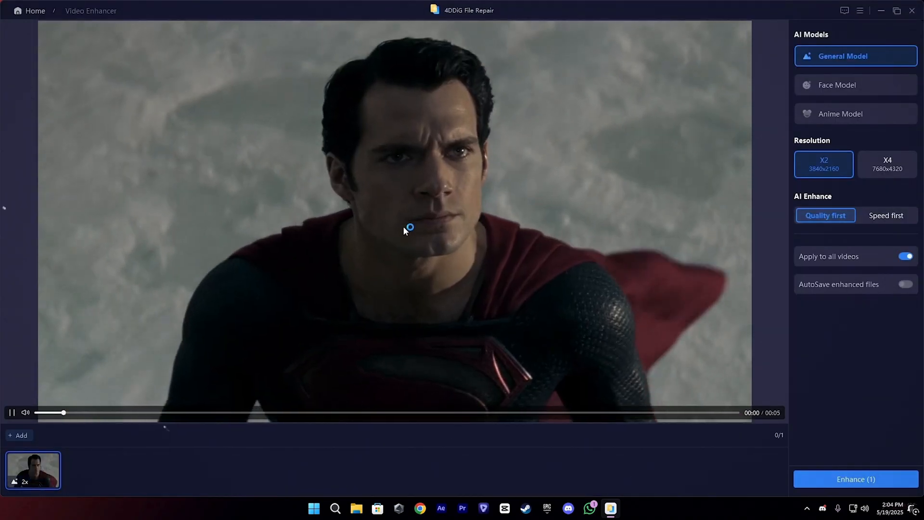
click(11, 412)
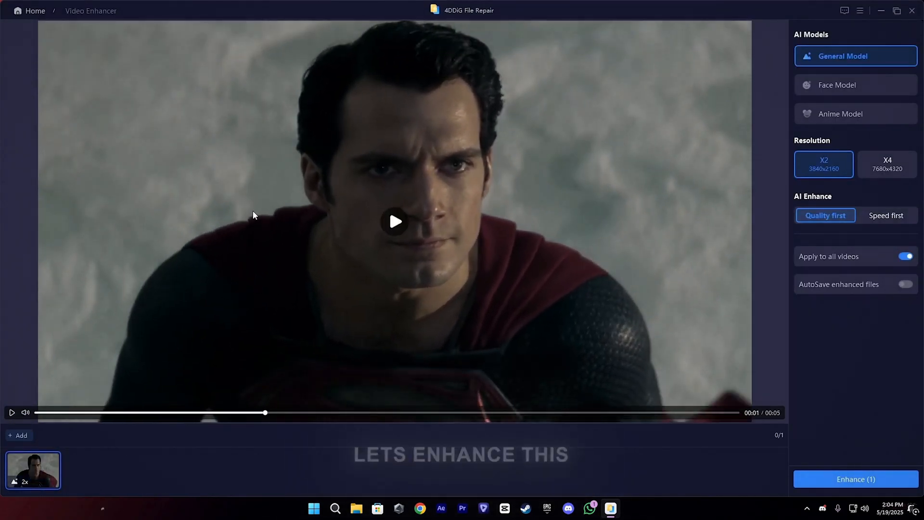
click(854, 84)
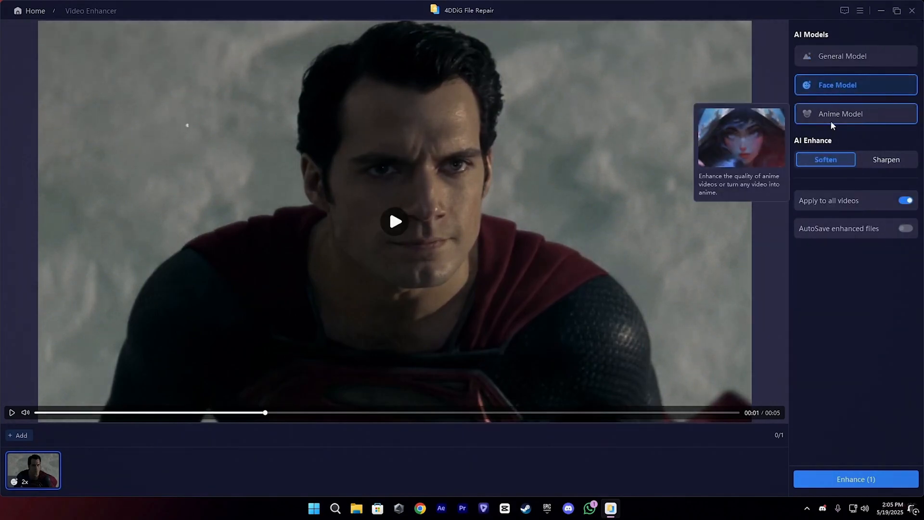
click(854, 55)
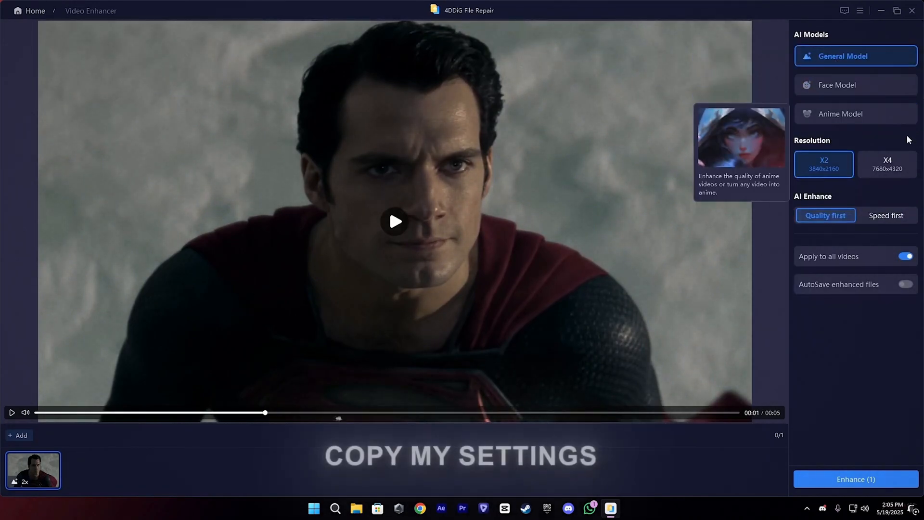
click(886, 164)
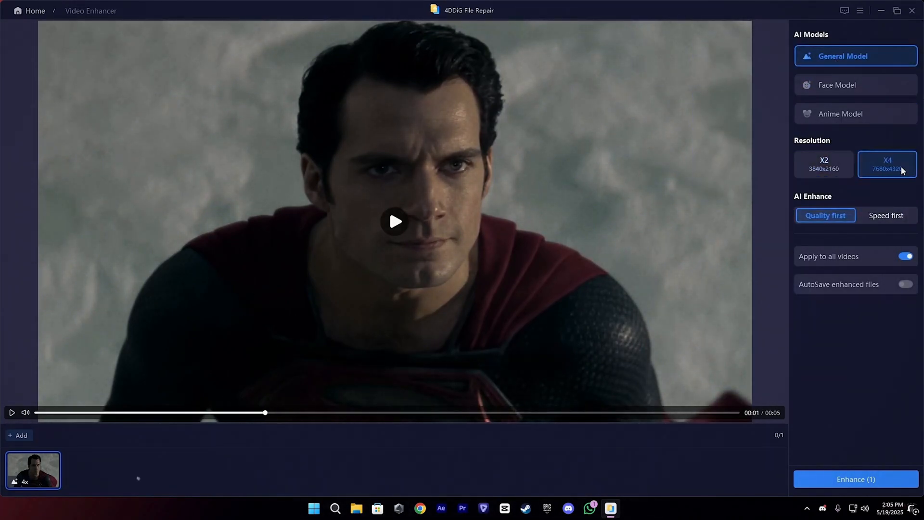
click(823, 164)
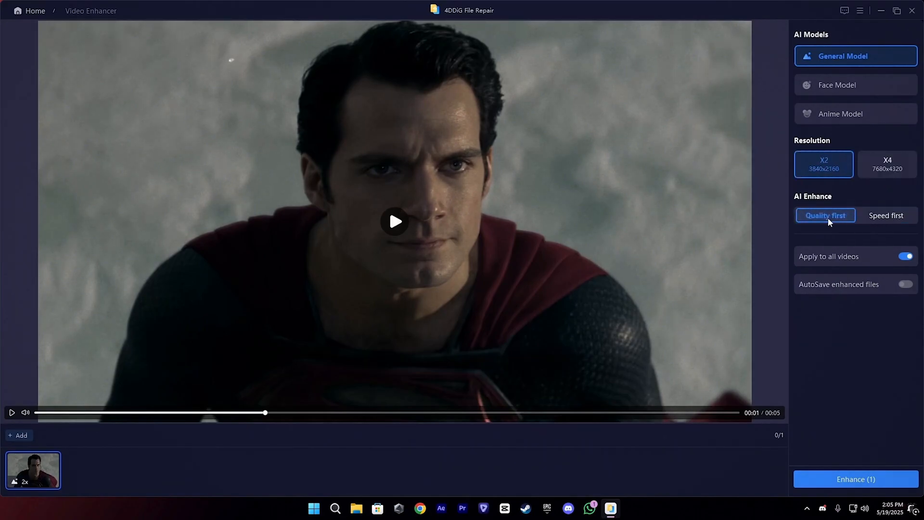
click(886, 163)
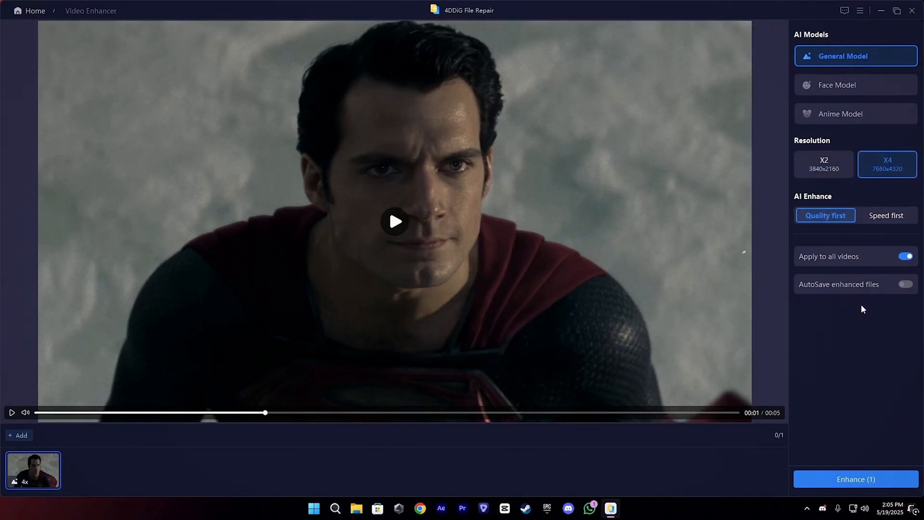
click(856, 478)
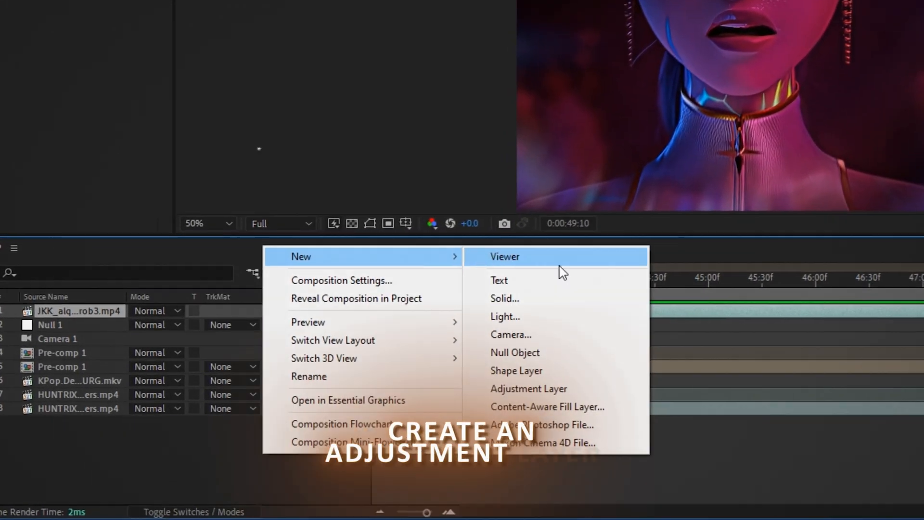
Step: Add a New > Adjustment Layer to the INTRO KPOP timeline
click(529, 388)
text(mo)
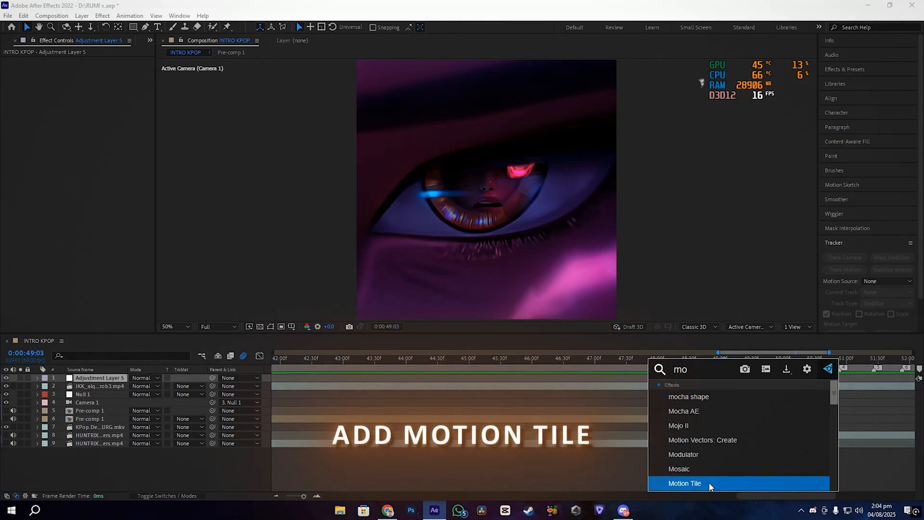
Step: Apply Motion Tile and then S_Shake to the adjustment layer
double_click(685, 482)
text(shak)
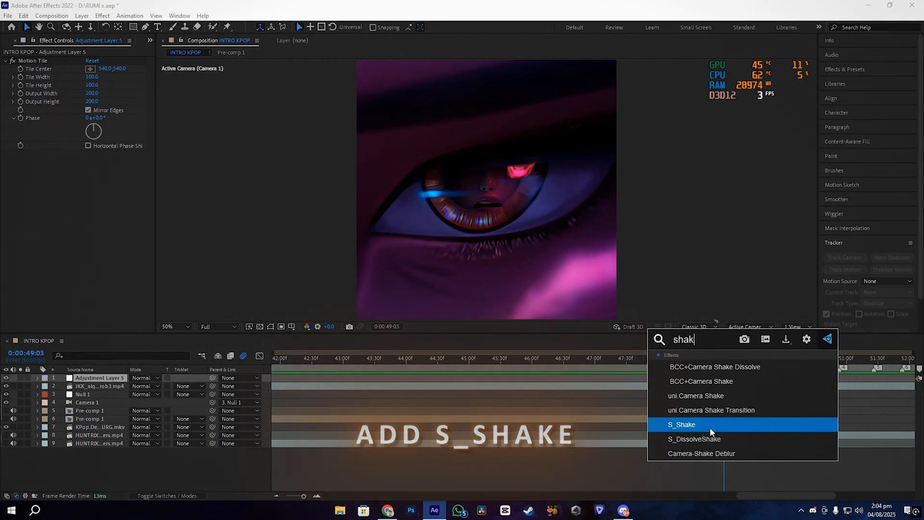
double_click(682, 425)
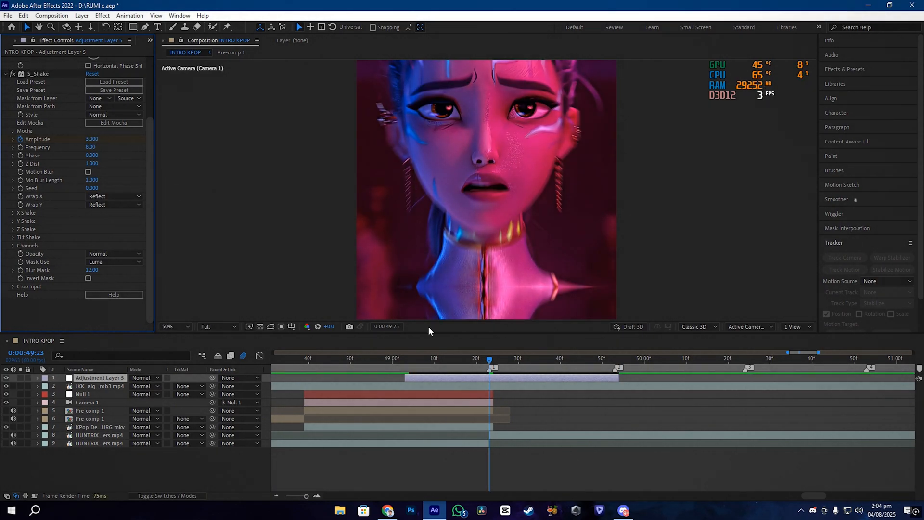
Step: Keyframe S_Shake Amplitude at 0, 3 and 0, scrubbing across the ramp
double_click(91, 138)
text(0.000)
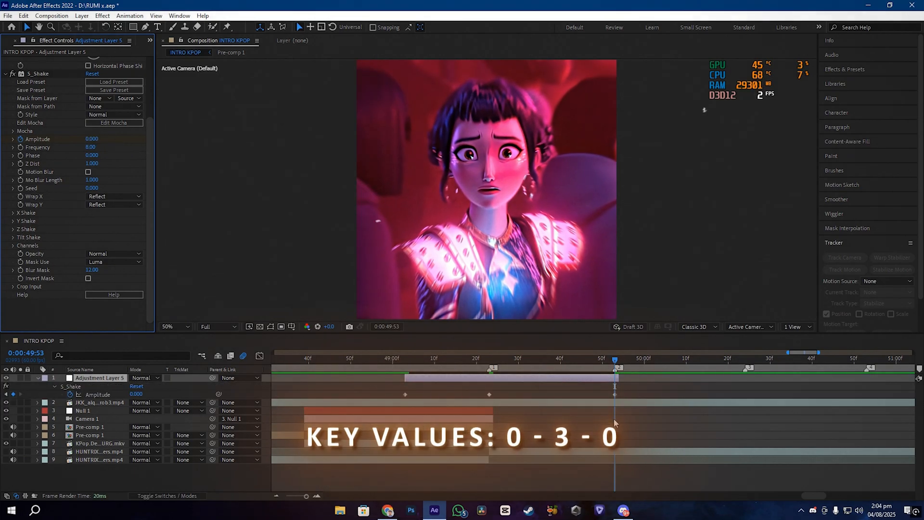
click(426, 358)
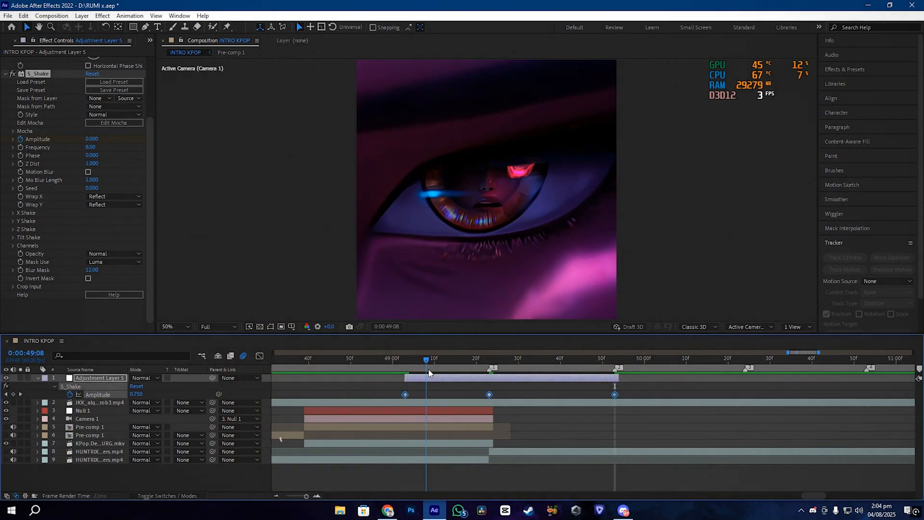
click(585, 358)
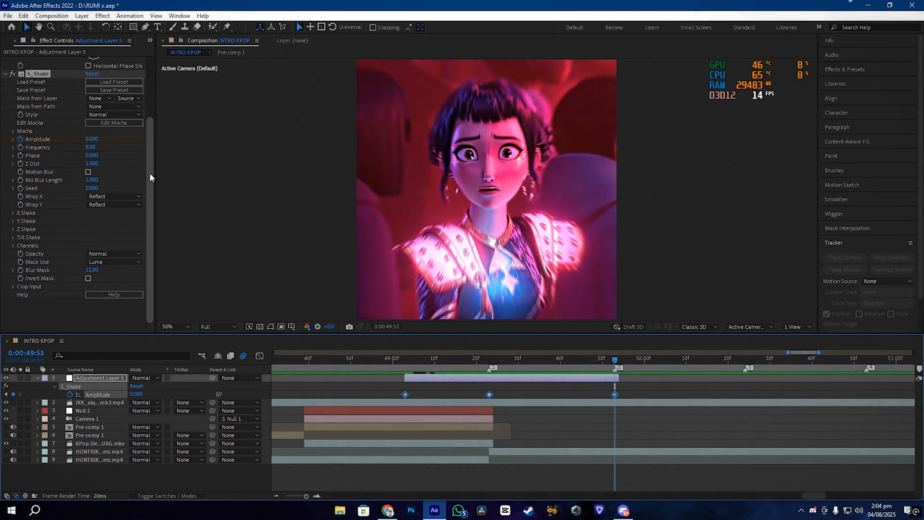
click(417, 358)
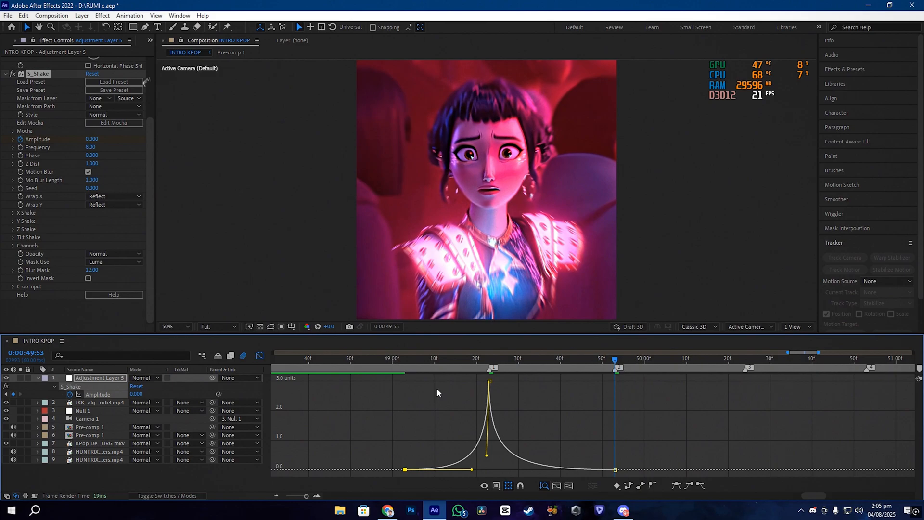
Step: Drag the Amplitude keyframe influence handles into a sharply eased peak in the Graph Editor
click(517, 357)
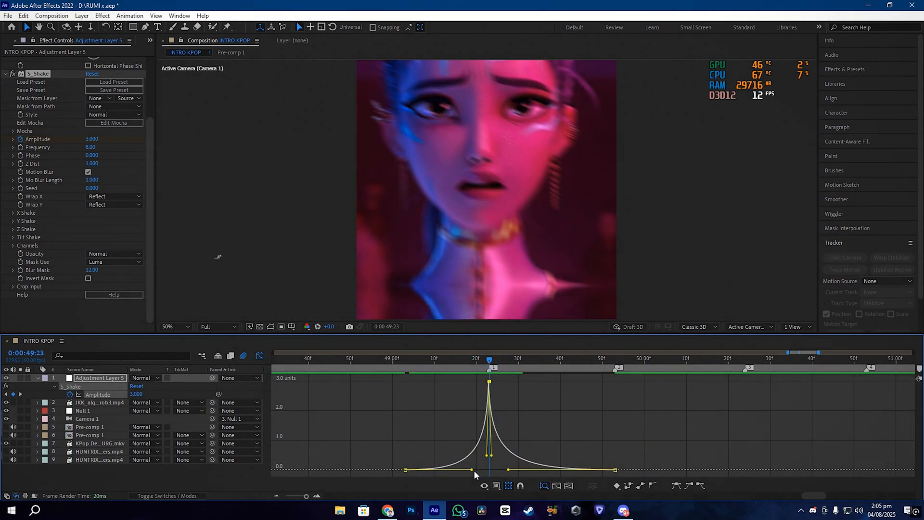
click(398, 358)
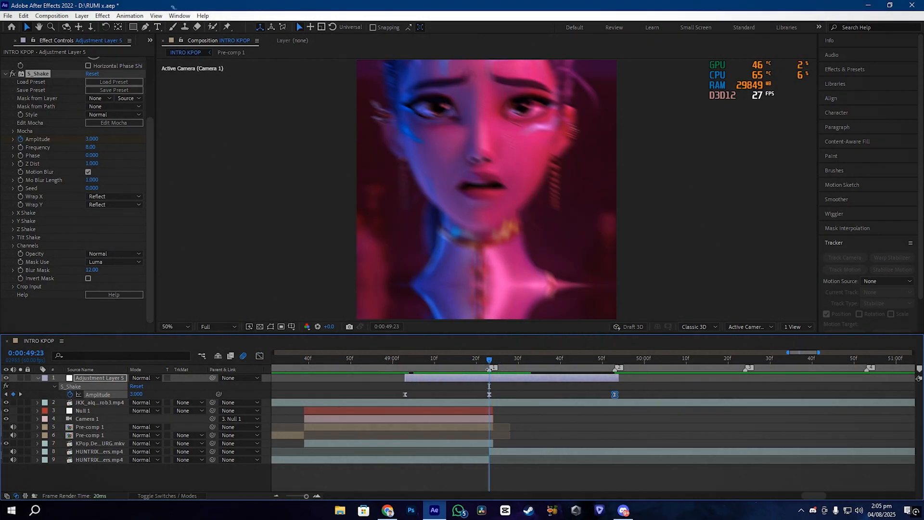
double_click(91, 147)
text(5000)
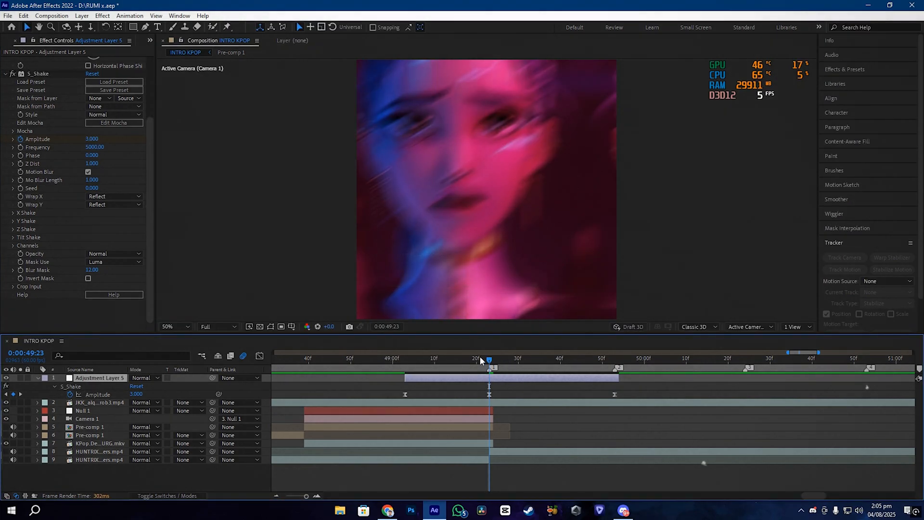
Step: Set S_Shake Frequency to 5000 in Effect Controls
click(523, 360)
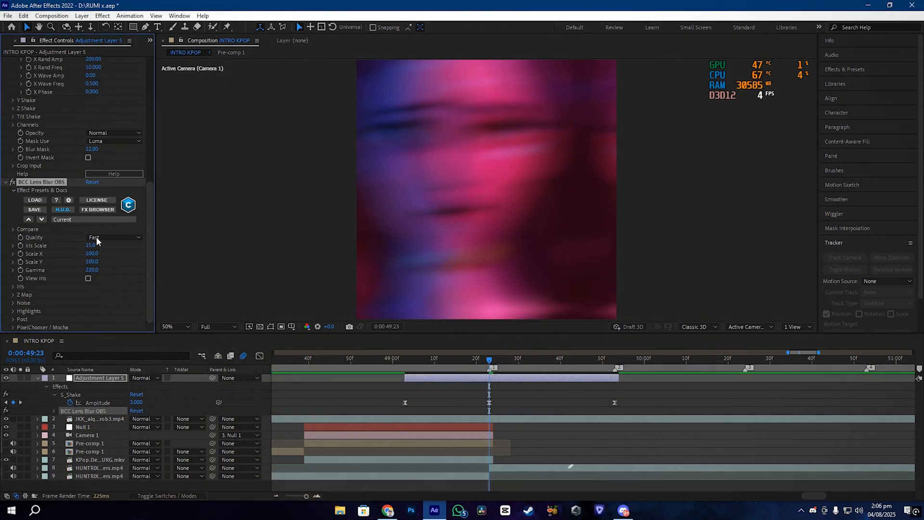
Step: Set BCC Lens Blur OBS Quality to Sharper and keyframe Iris Scale at the shake times
click(112, 237)
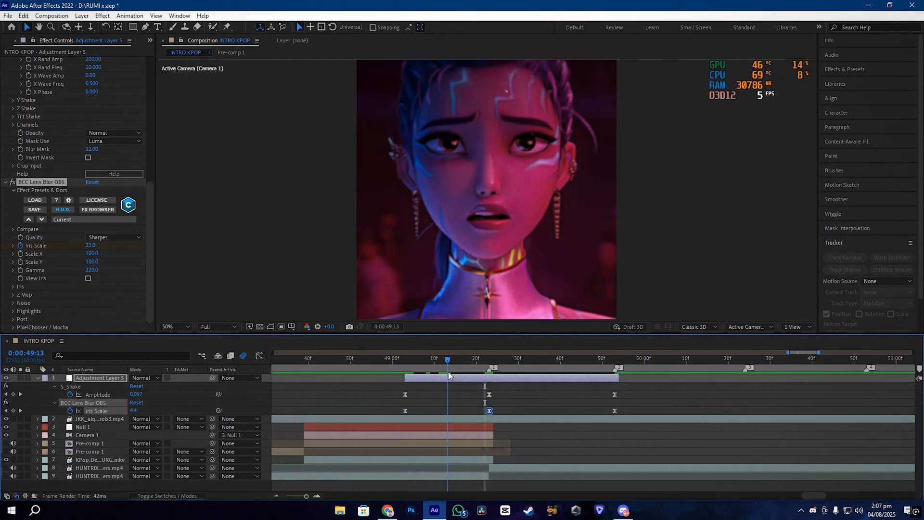
Step: Scrub through the transition frames and set S_Shake Frequency to 10000
click(572, 358)
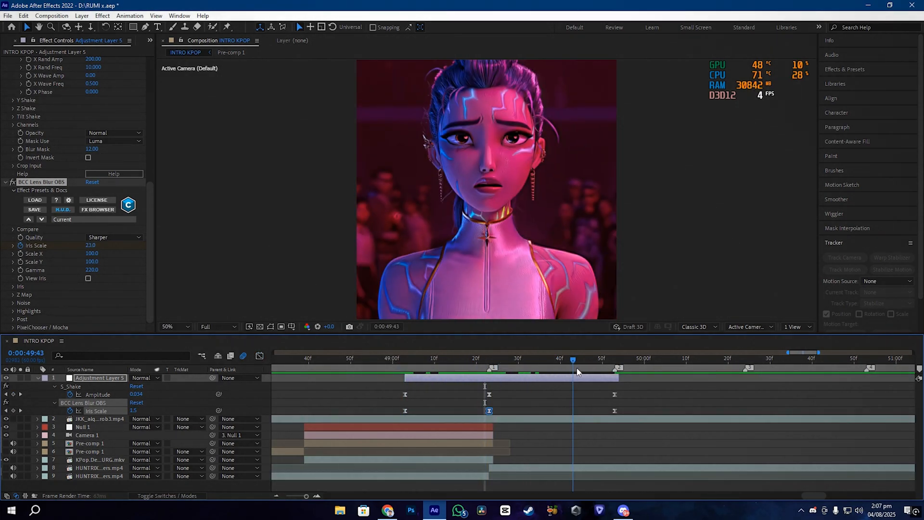
click(354, 358)
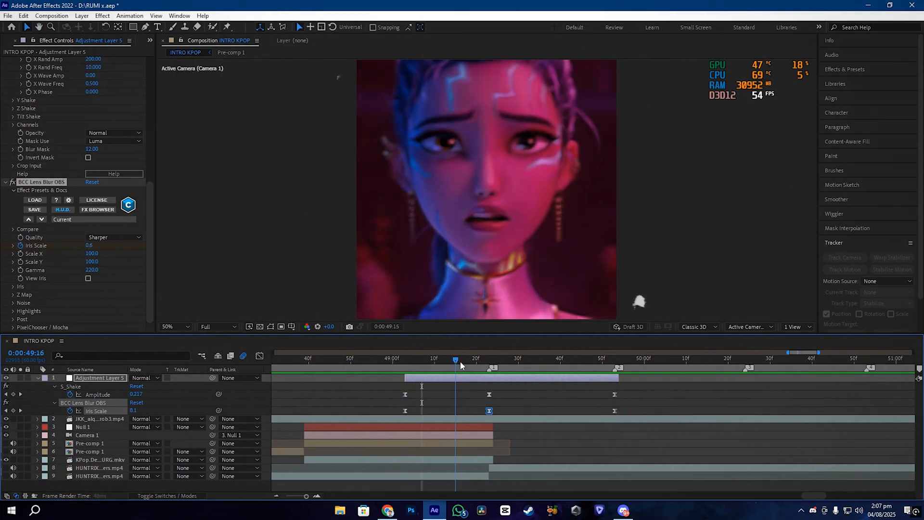
click(389, 358)
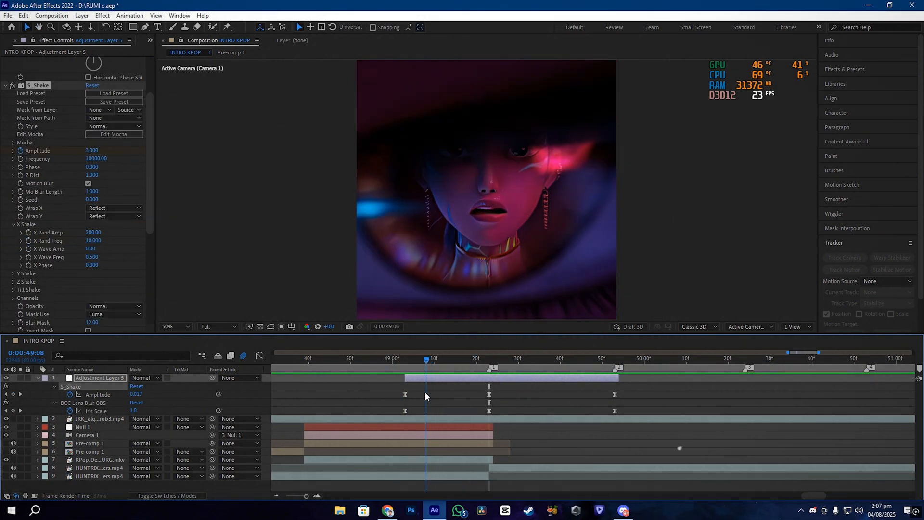
text(e)
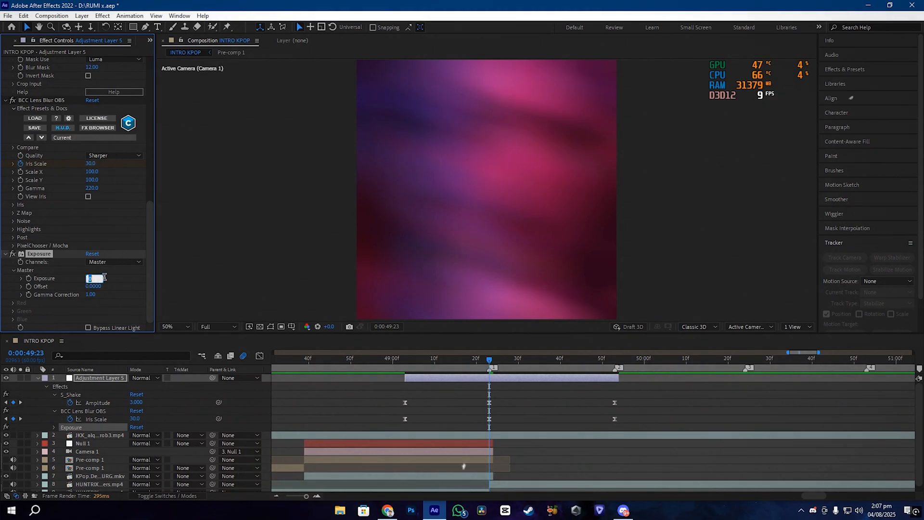
Step: Keyframe Exposure at 5 on the transition and 0 at its end, then re-reveal the layer's keyframes
text(5.00)
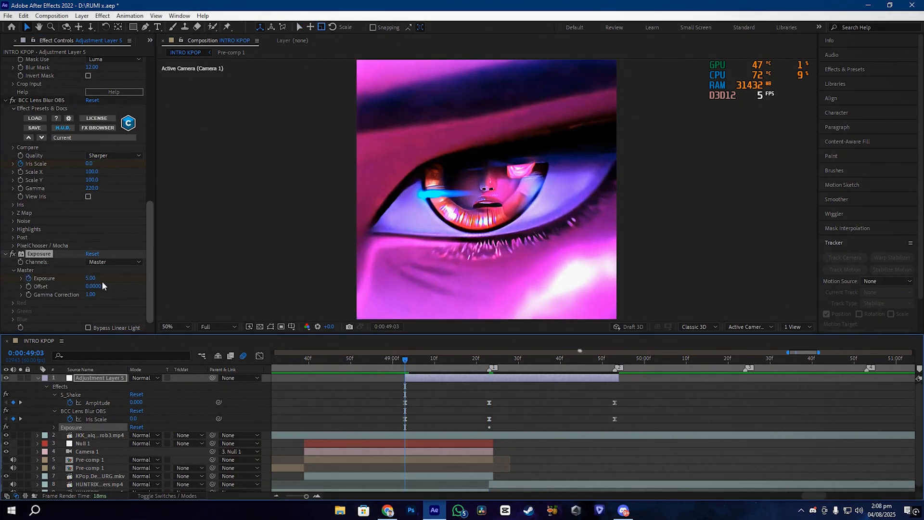
click(602, 358)
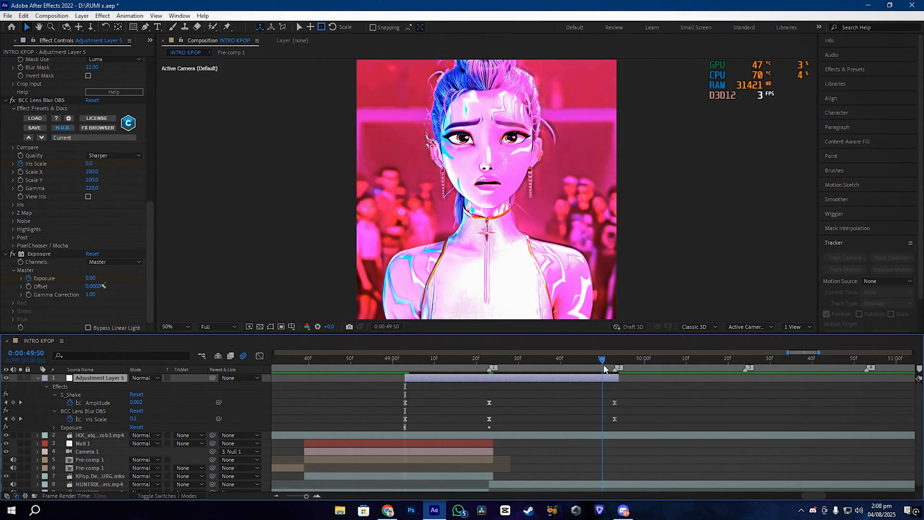
click(614, 358)
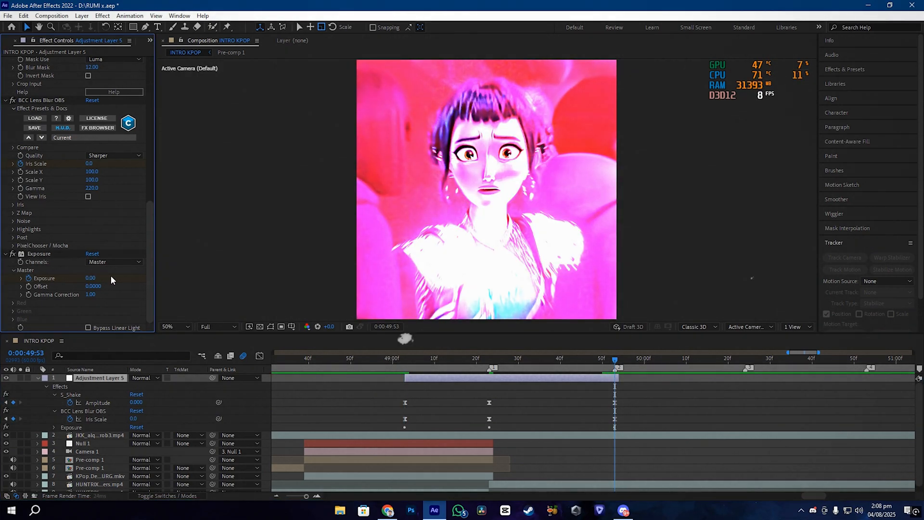
click(35, 378)
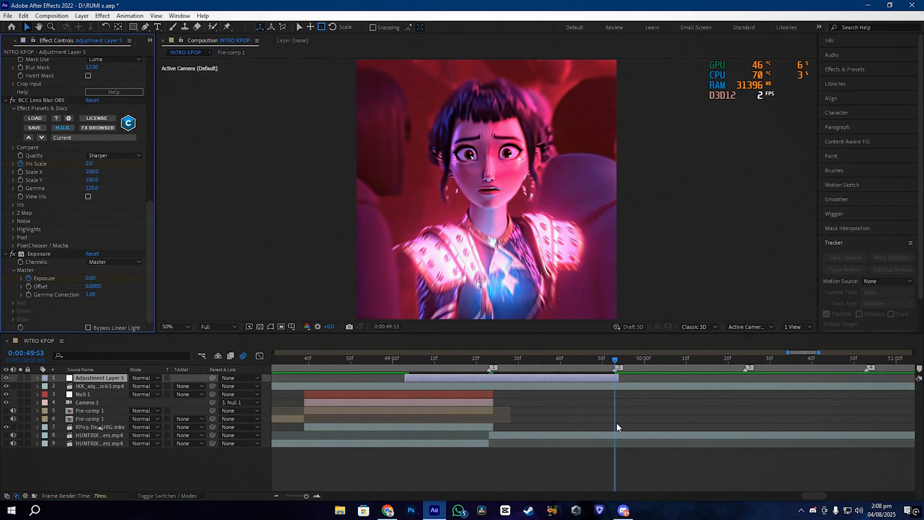
click(36, 377)
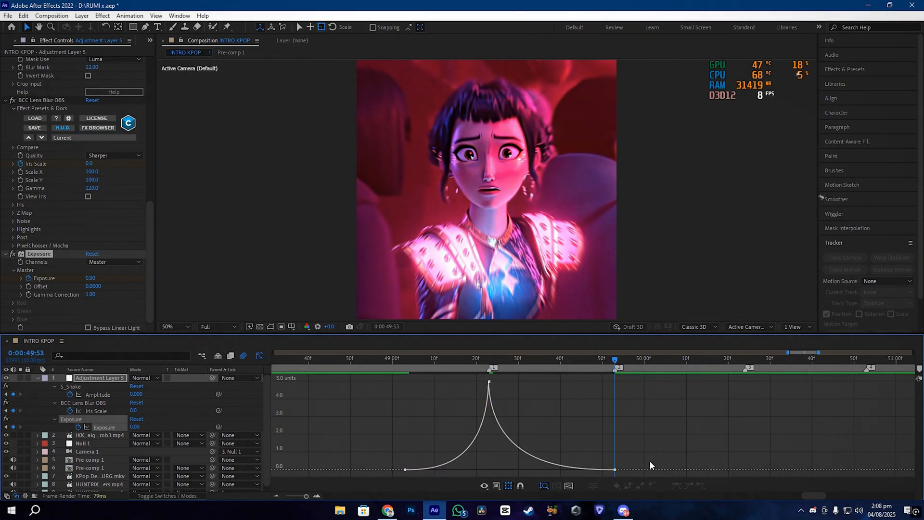
Step: Scrub the timeline to preview the exposure flash building to its peak mid-transition
click(472, 357)
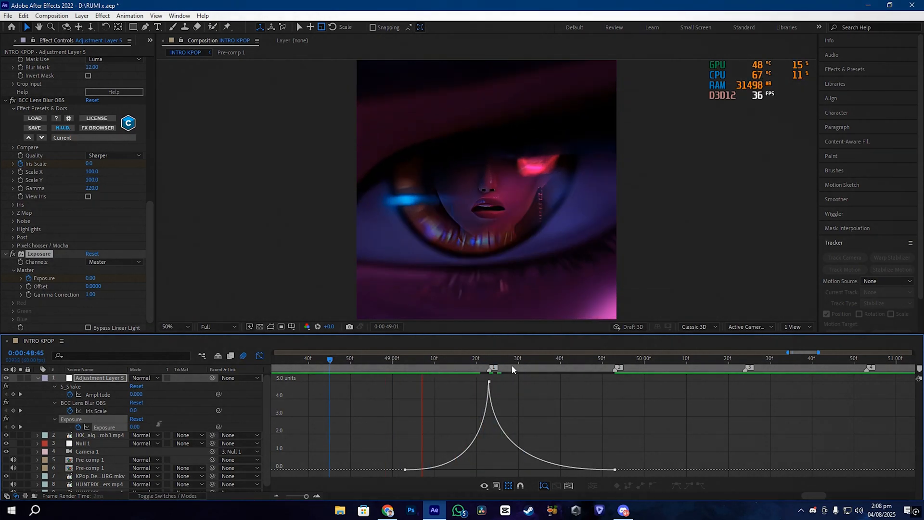
click(431, 358)
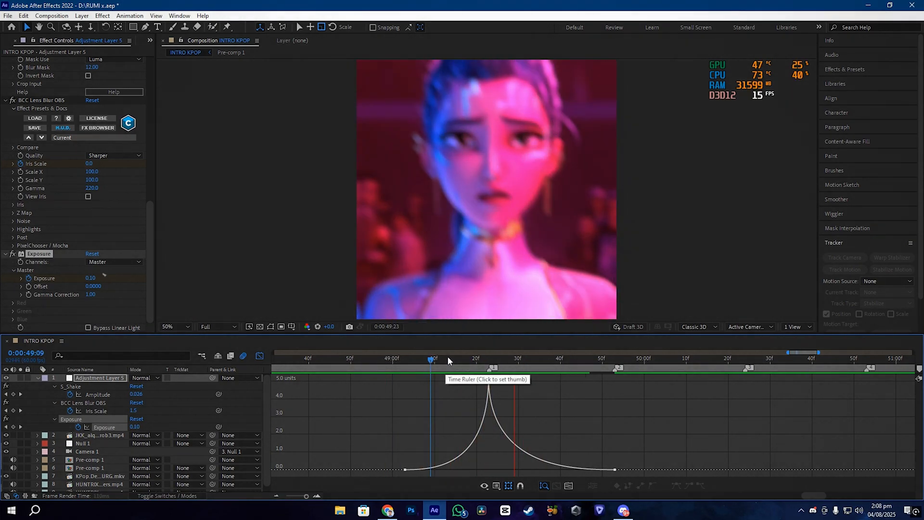
click(362, 358)
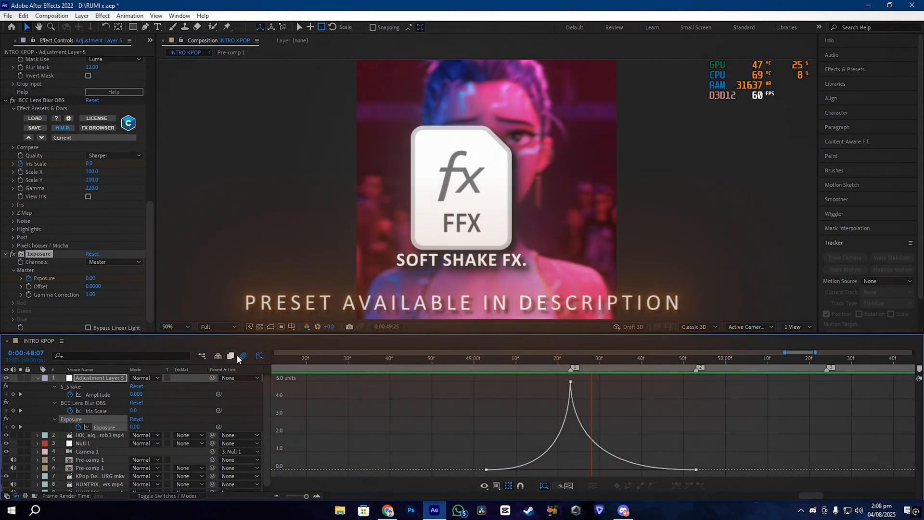
click(529, 358)
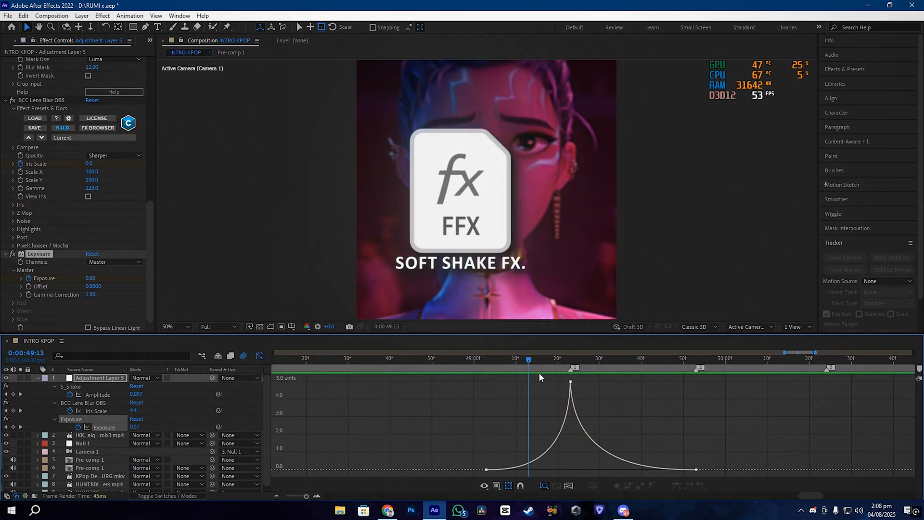